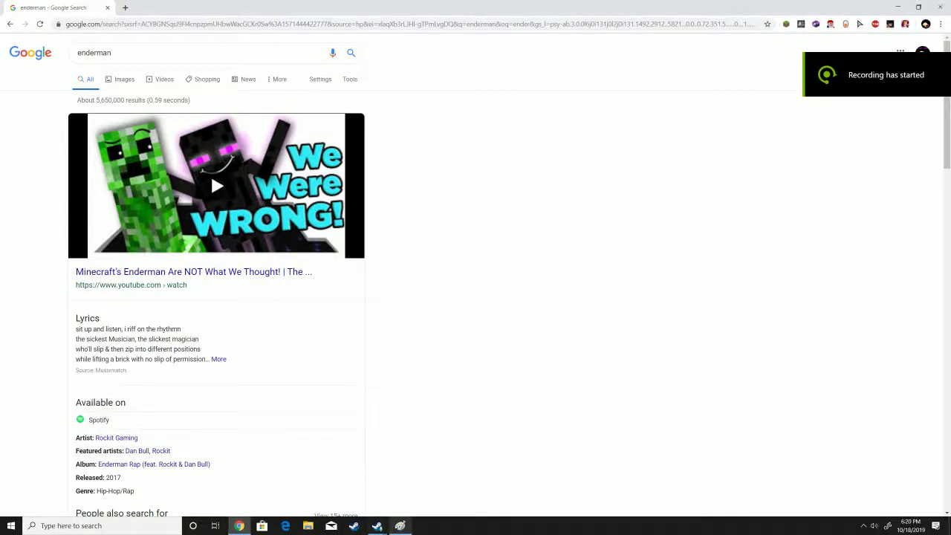
- Show Google image results for the enderman search
click(400, 526)
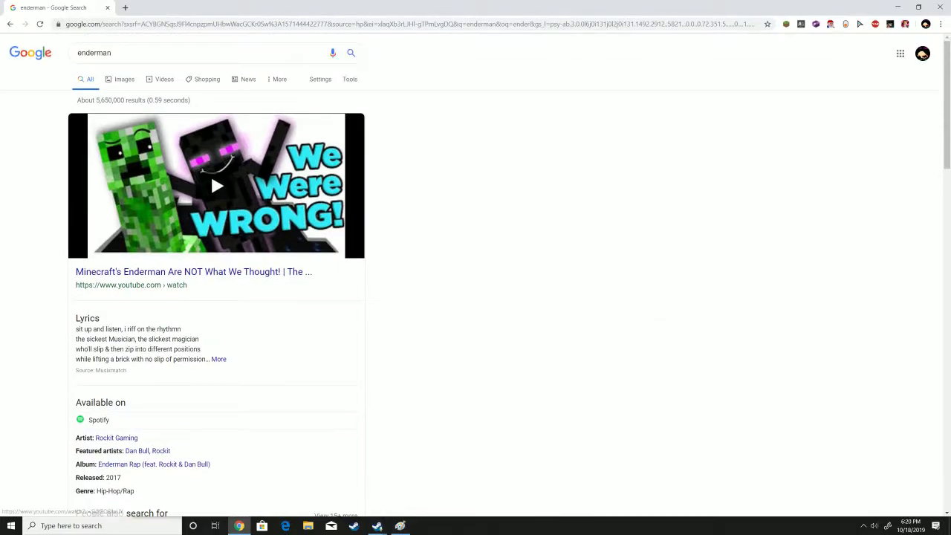
click(125, 79)
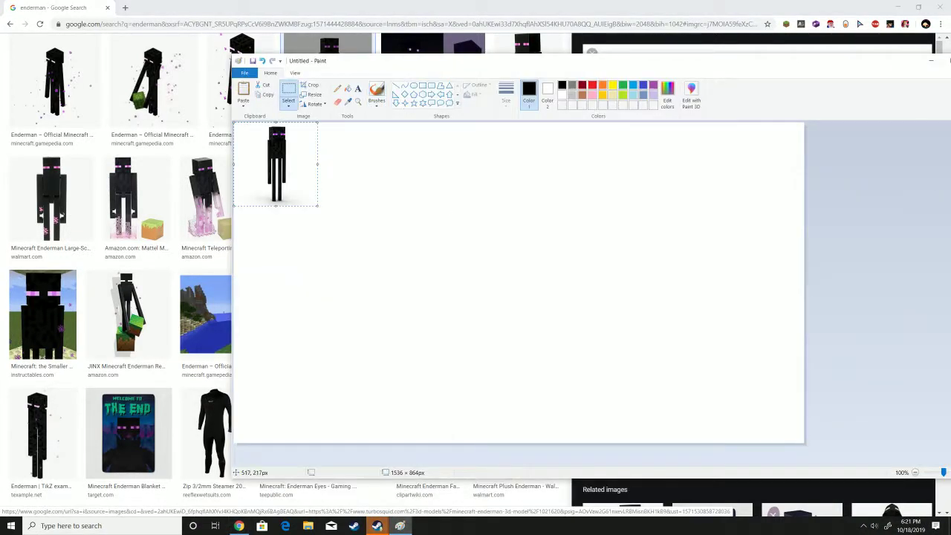
- Move the pasted Enderman toward the canvas centre and enlarge it
drag(275, 164, 368, 239)
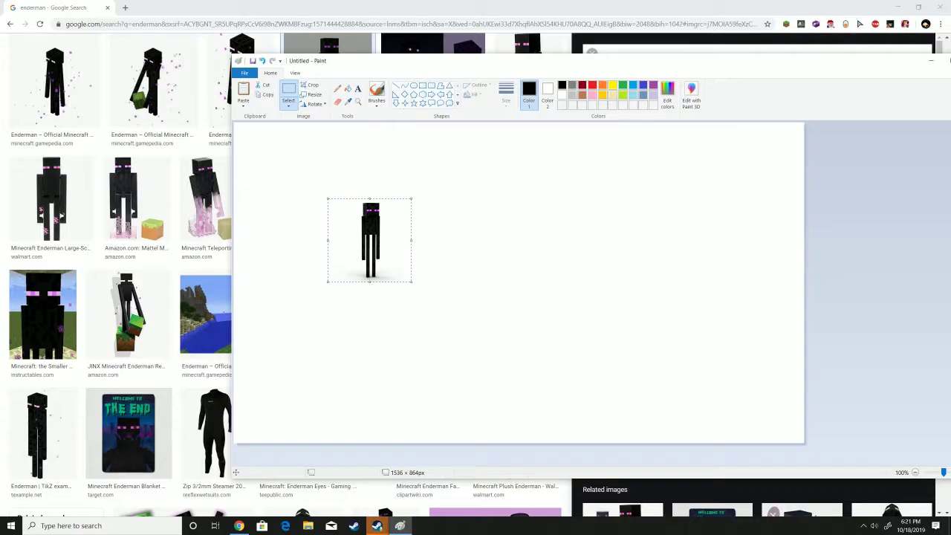
drag(413, 280, 542, 281)
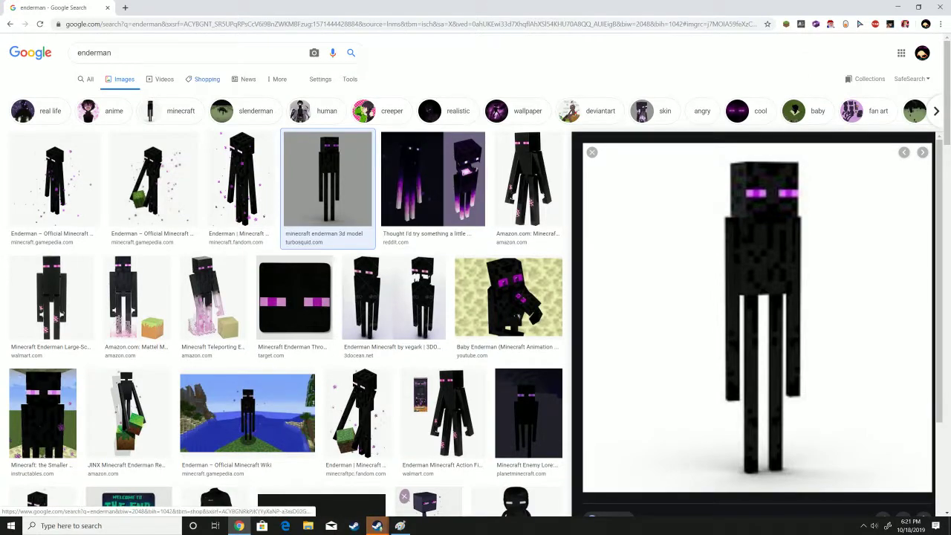
- Search Google Images for creeper and copy the Minecraft Wiki creeper picture
text(cr)
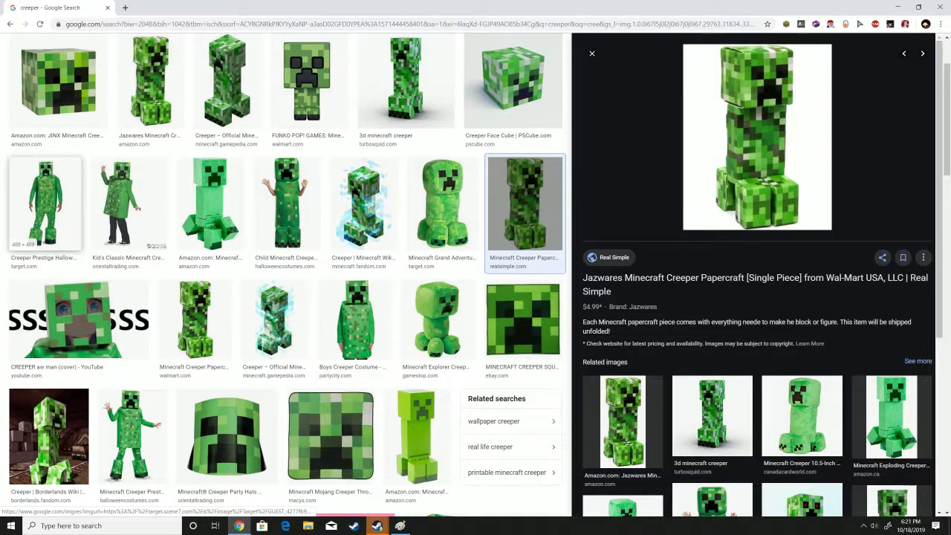
click(226, 80)
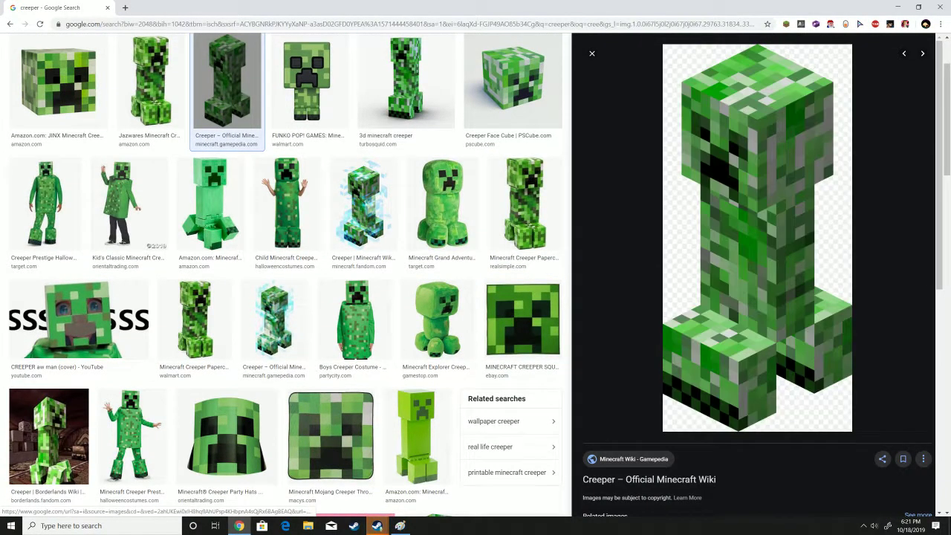
right_click(756, 238)
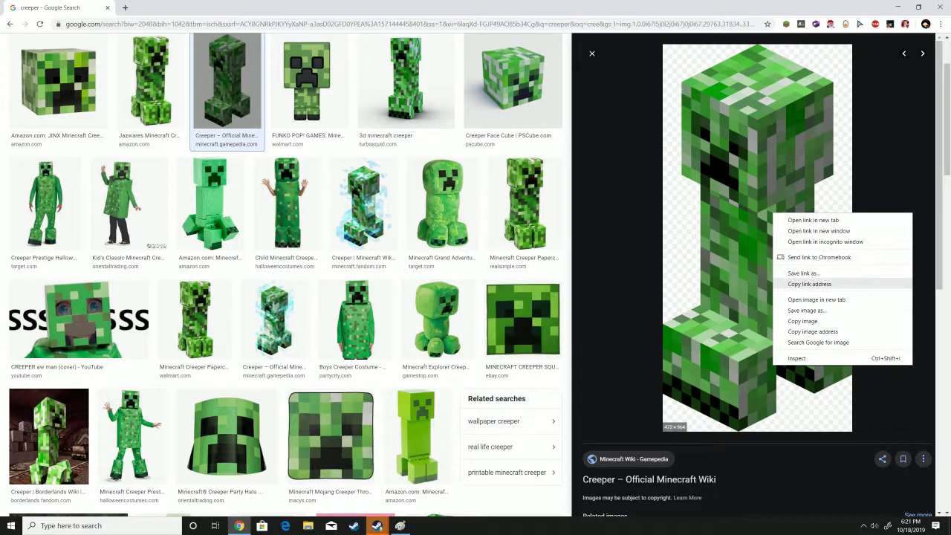
mouse_move(812, 331)
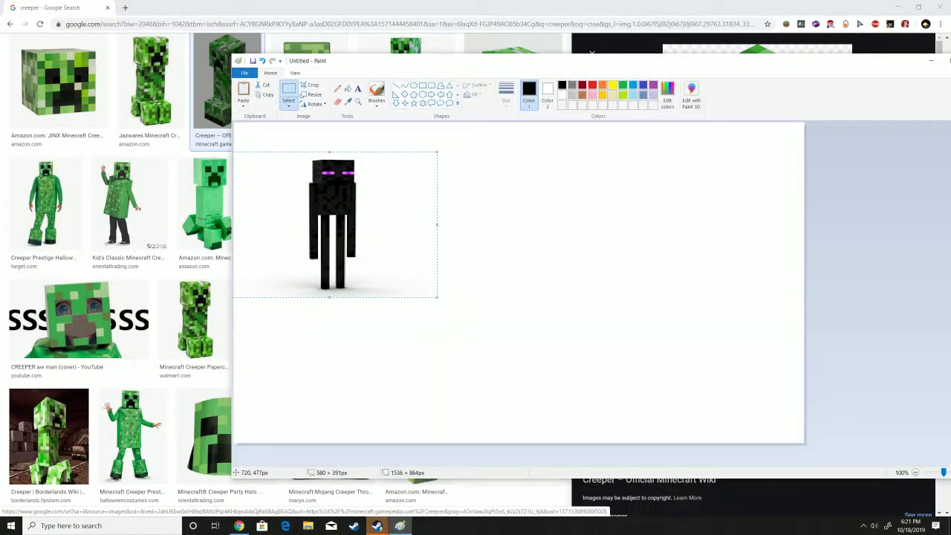
- Delete the duplicate Enderman from the canvas and return to the Chrome creeper image
right_click(616, 319)
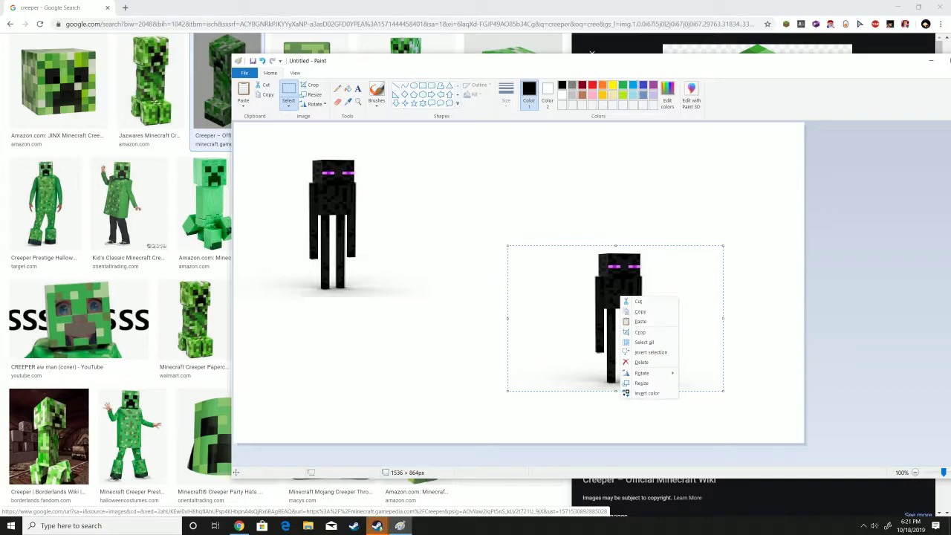
click(642, 362)
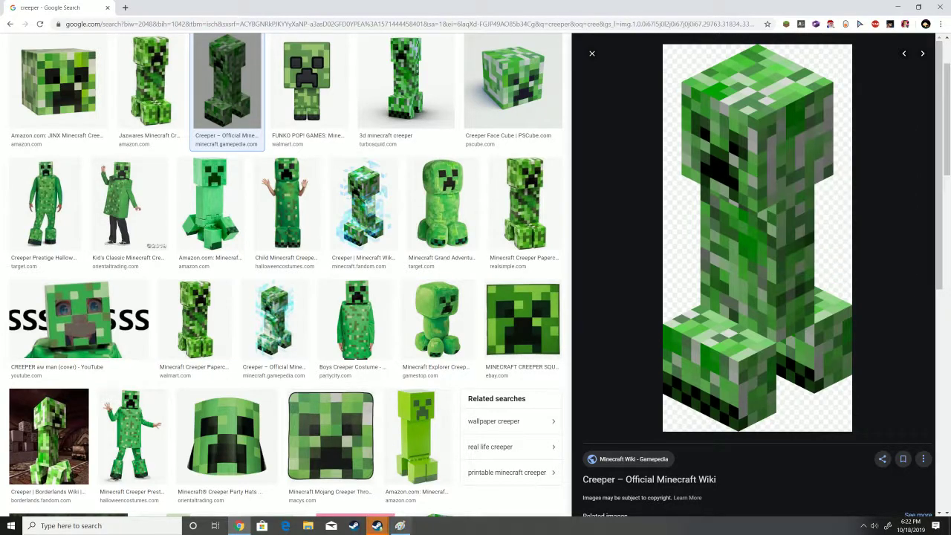
click(400, 526)
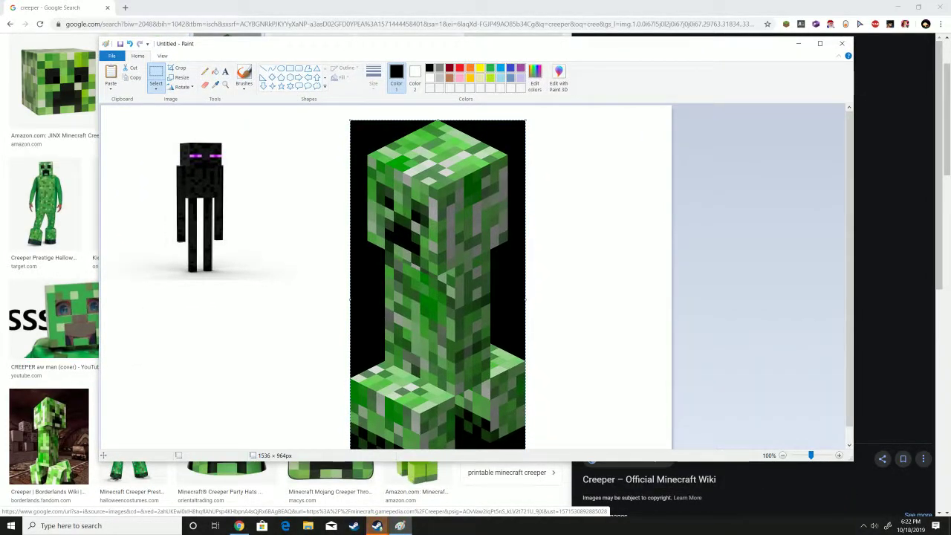
- Paste the creeper beside the Enderman, close Paint, and search Windows for 'pai'
drag(363, 253, 374, 457)
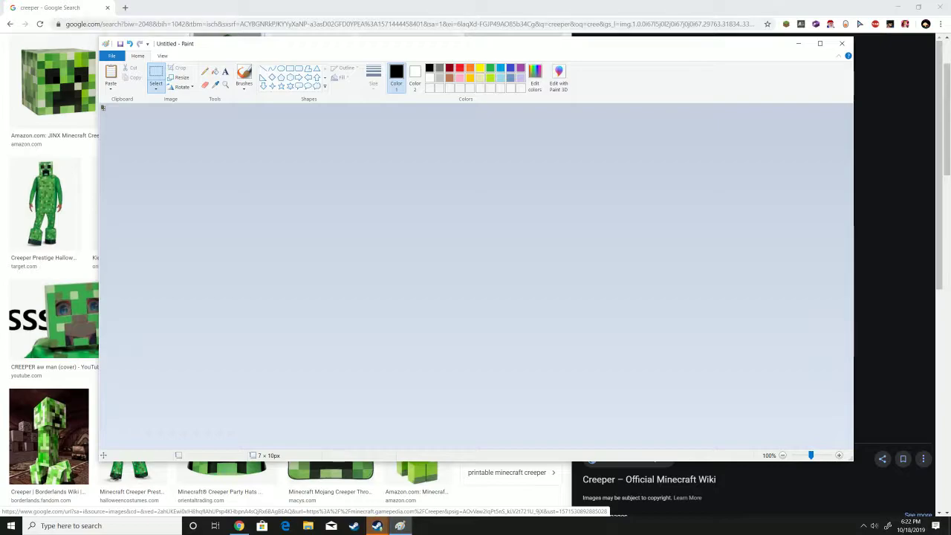
click(841, 43)
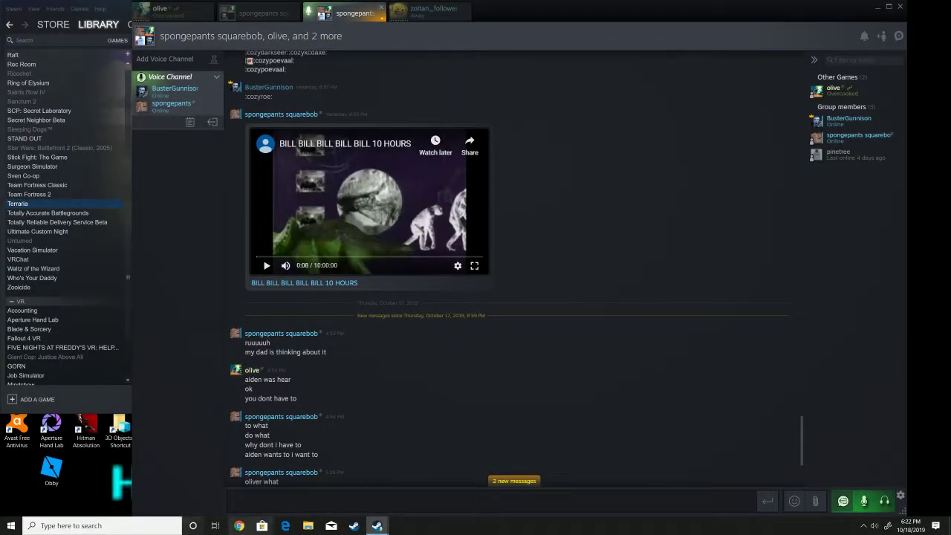
click(193, 525)
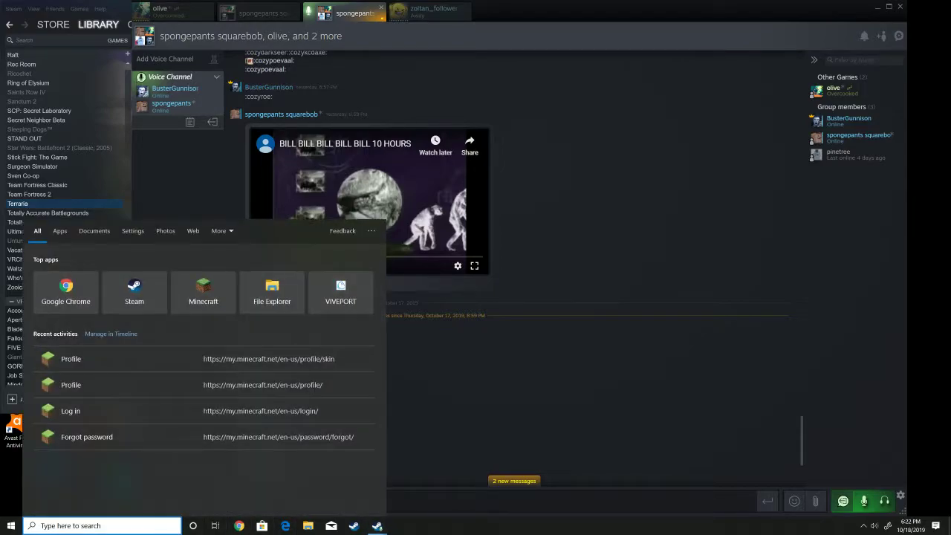
text(pai)
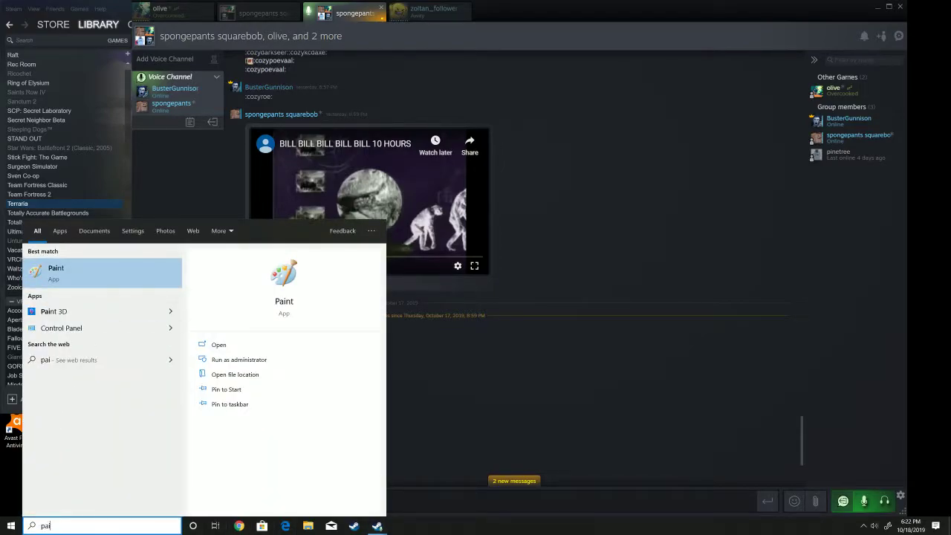
- Launch Paint from the search results and adjust the pasted creeper on the canvas
click(56, 271)
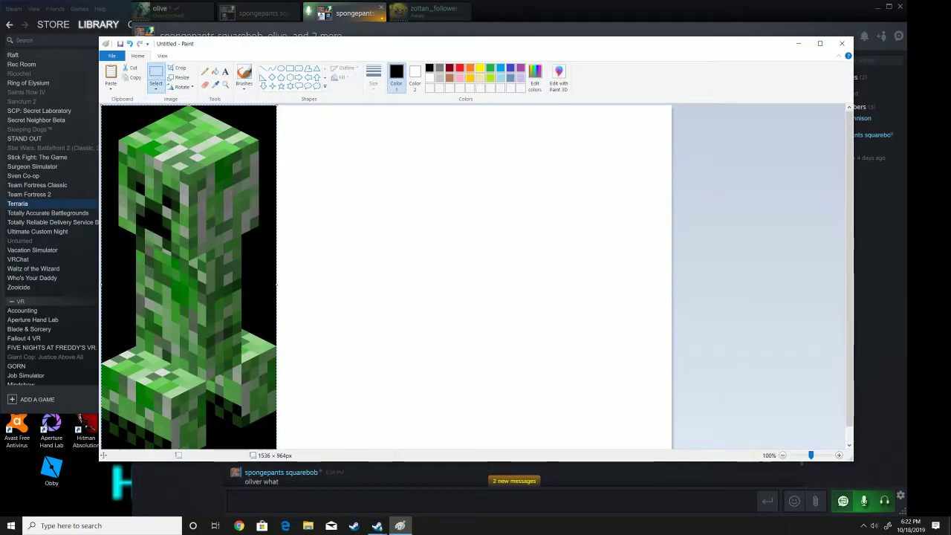
drag(188, 280, 438, 297)
text(en)
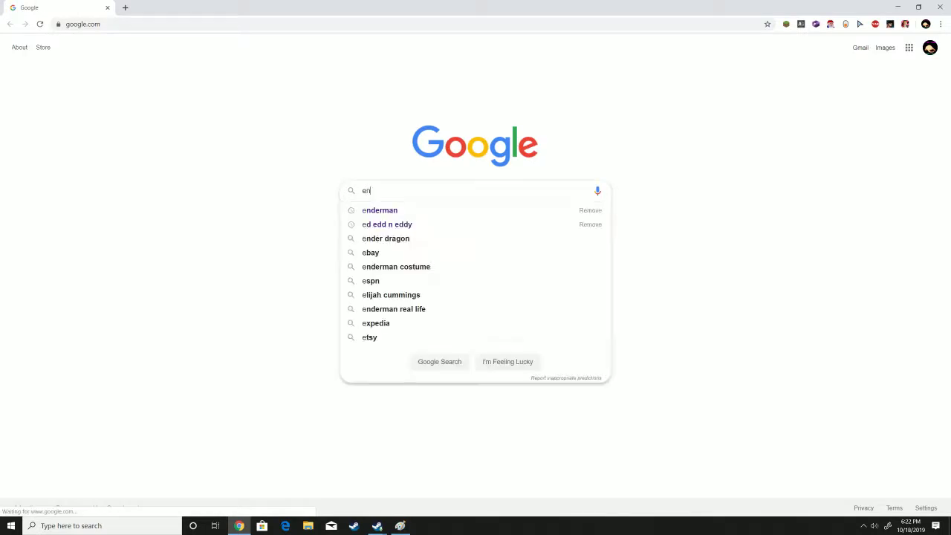
- Search Google Images for enderman again and copy an Enderman picture
click(380, 209)
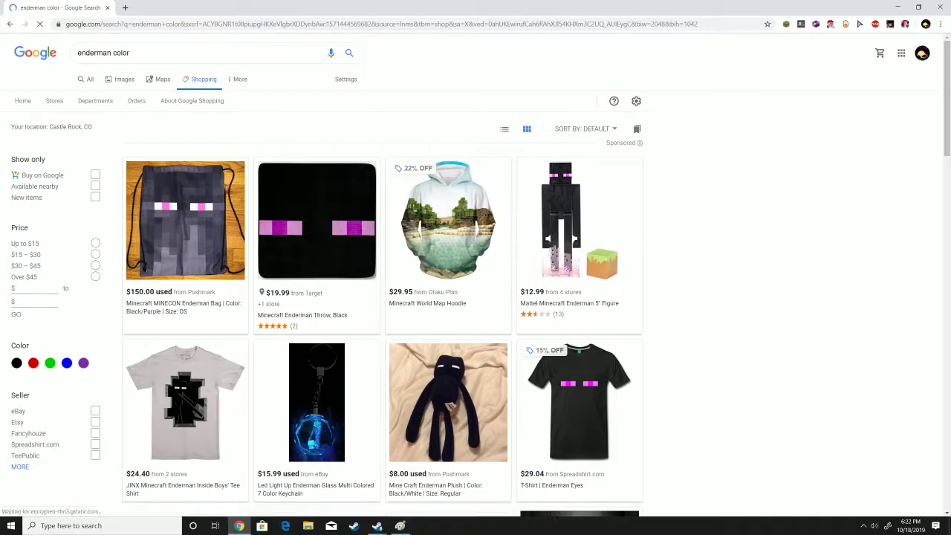
click(125, 79)
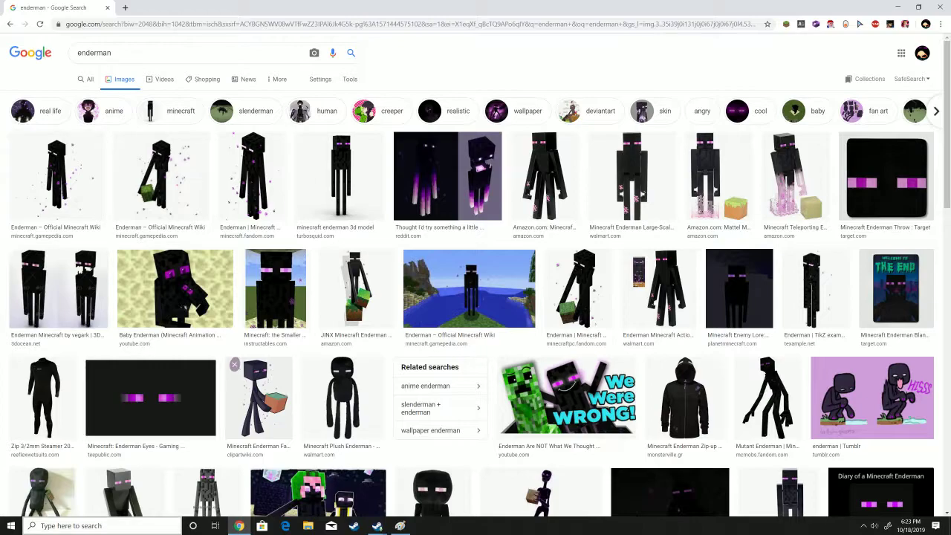
right_click(57, 175)
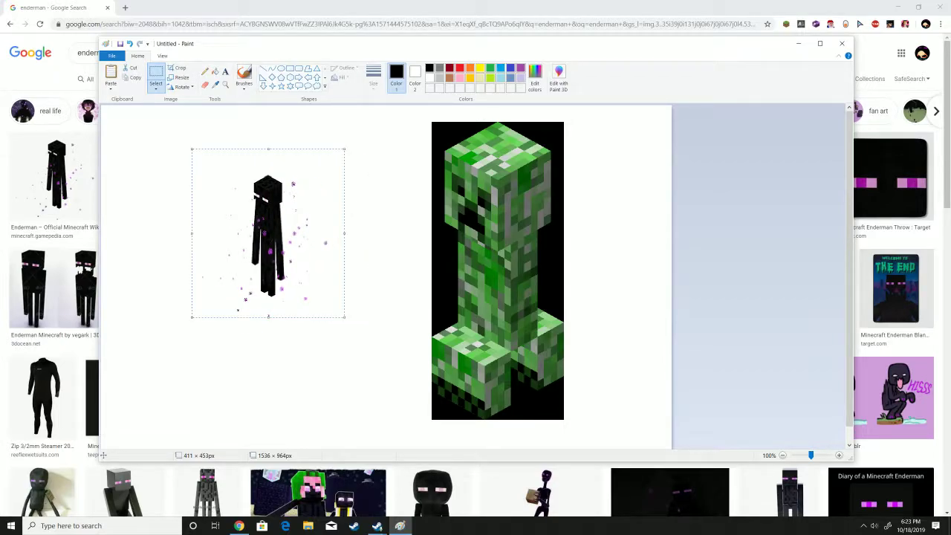
- Select the Enderman's head, drag it off the body and enlarge it over the Creeper's head
click(156, 83)
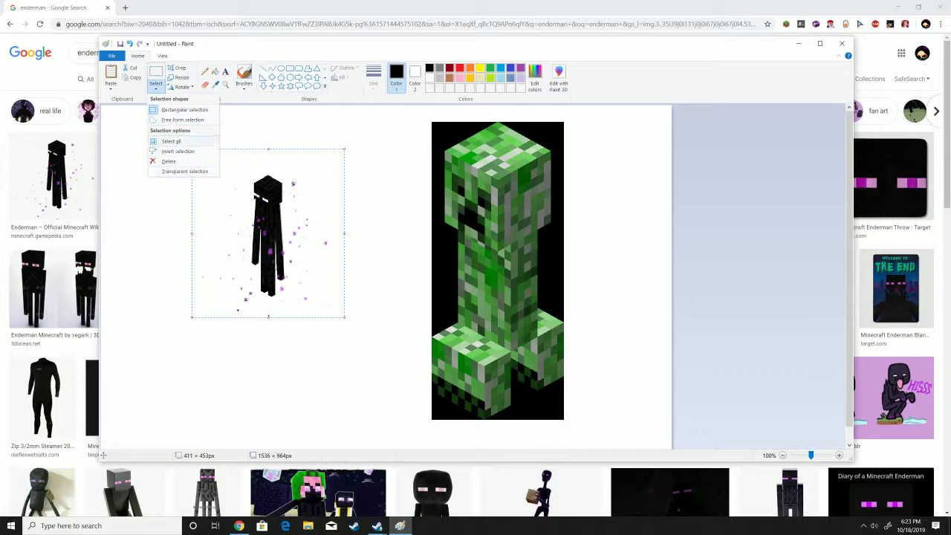
click(171, 141)
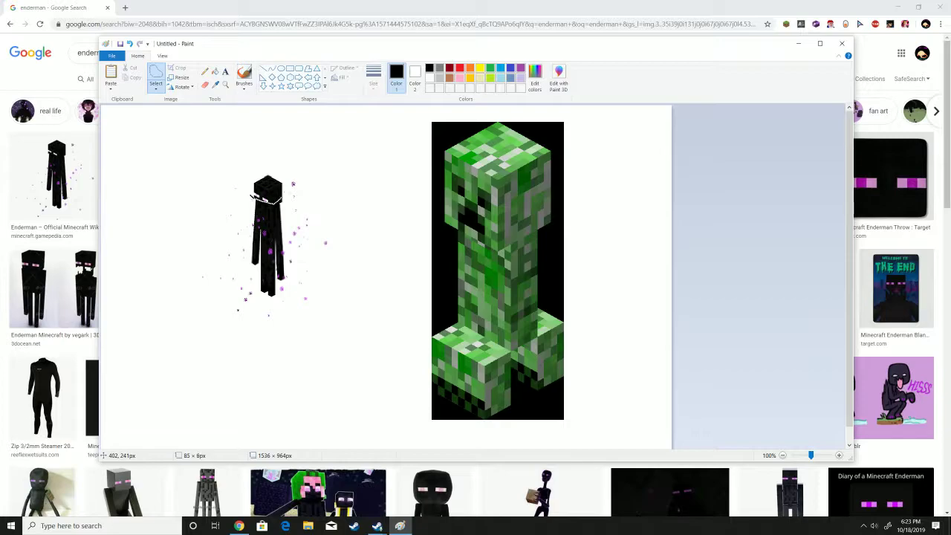
drag(248, 178, 288, 202)
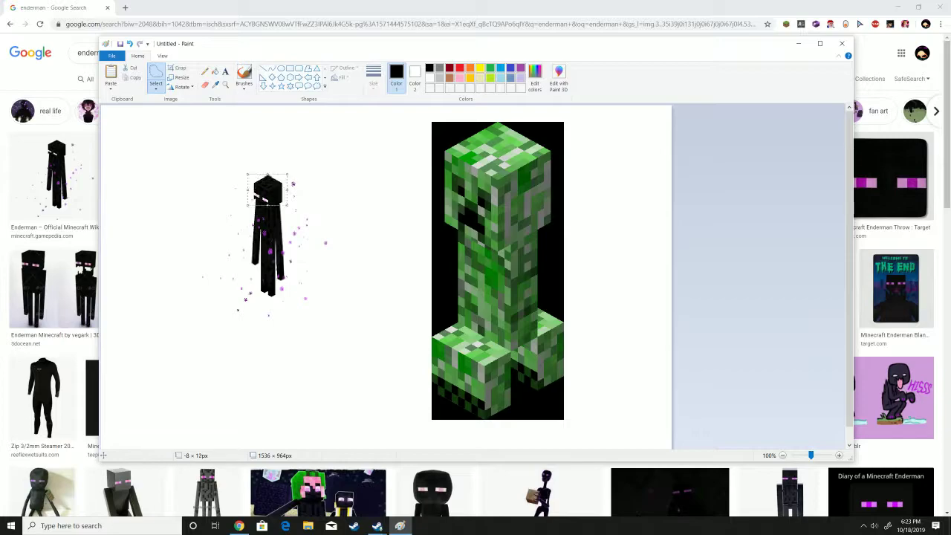
drag(267, 190, 345, 175)
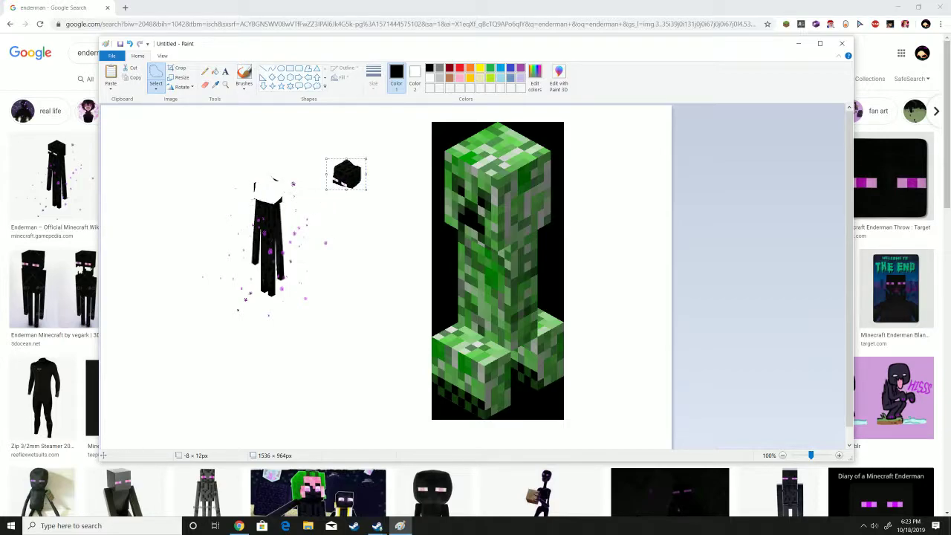
drag(346, 174, 479, 196)
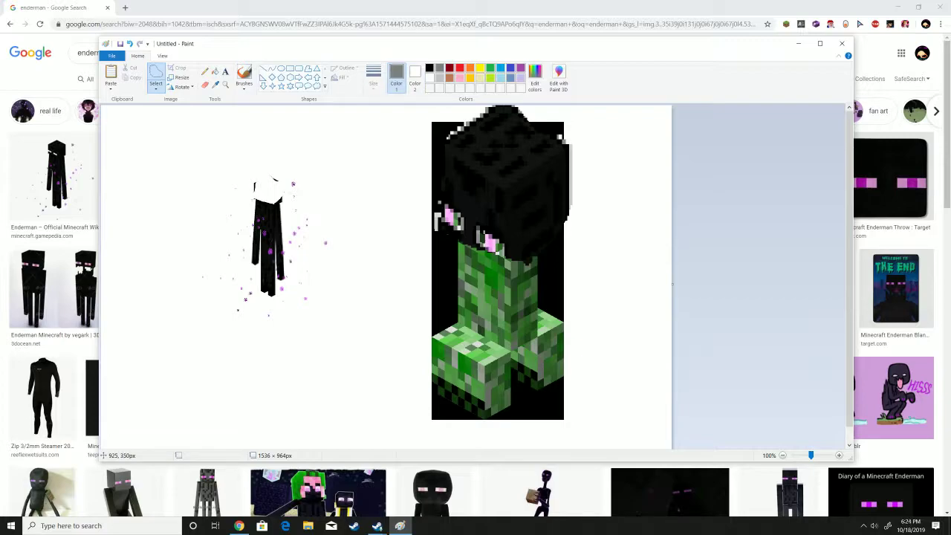
- Pick a brush style and paint a thick gray stroke across the Creeper's neck
click(243, 77)
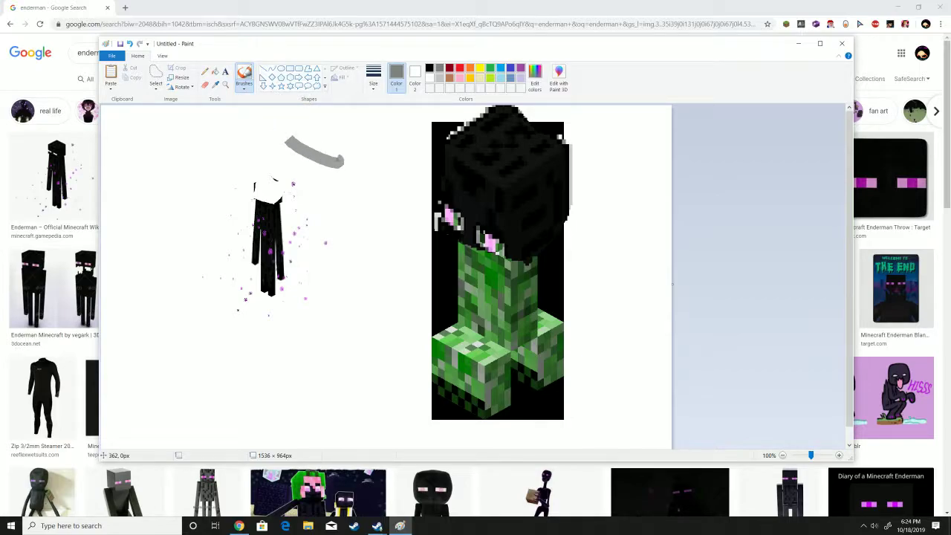
click(244, 77)
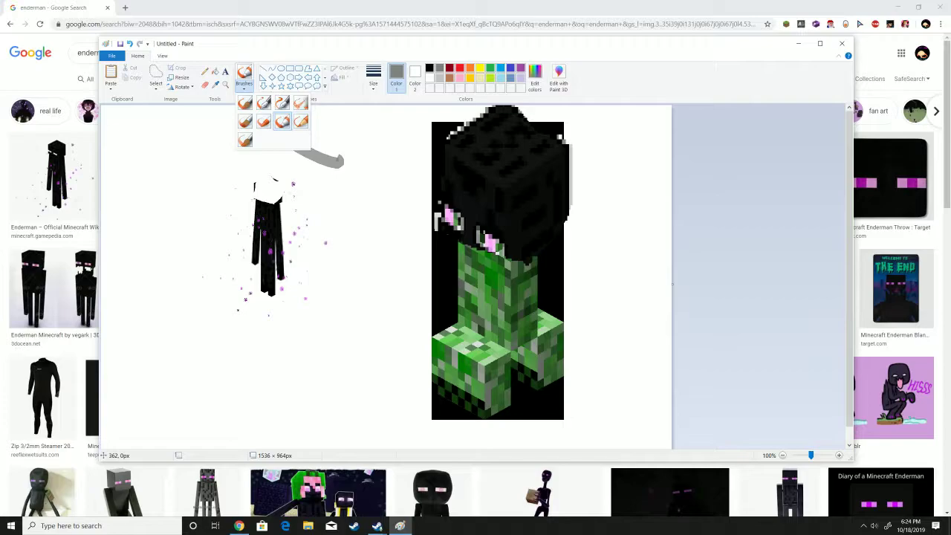
click(243, 78)
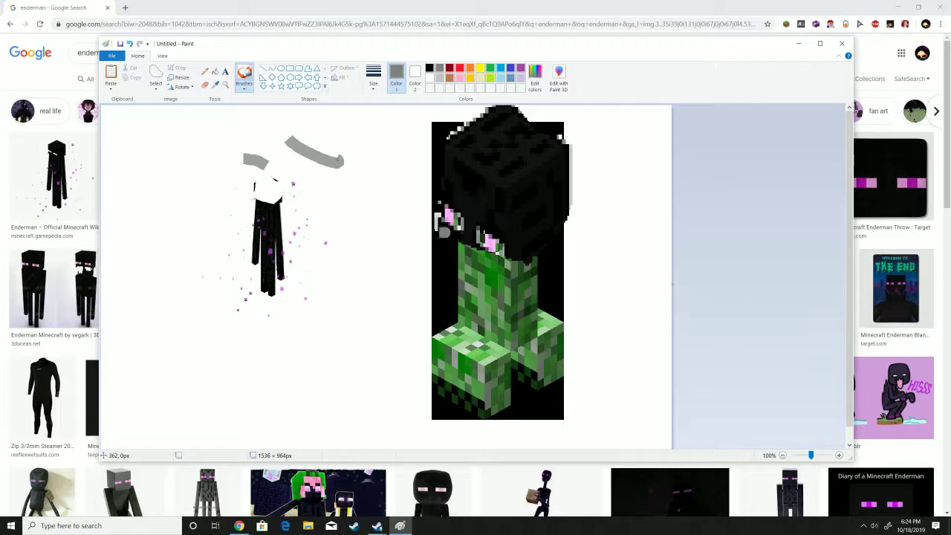
drag(438, 235, 561, 247)
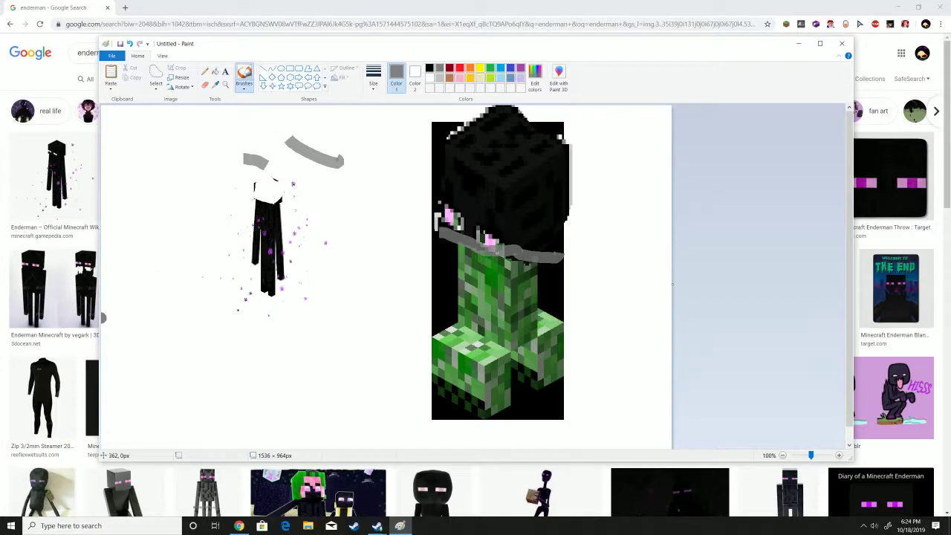
mouse_move(208, 333)
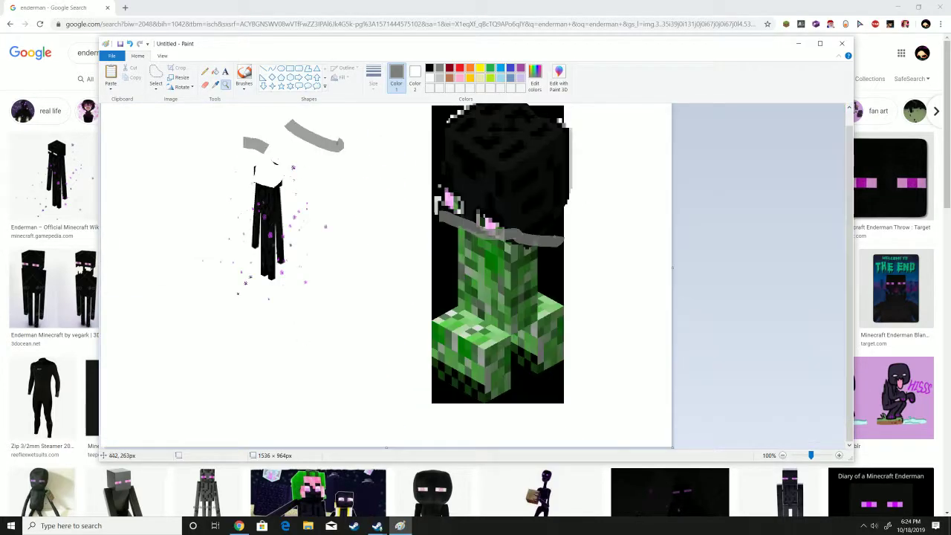
- Switch the brush colour to black for scribbling over both figures
scroll(down, 3)
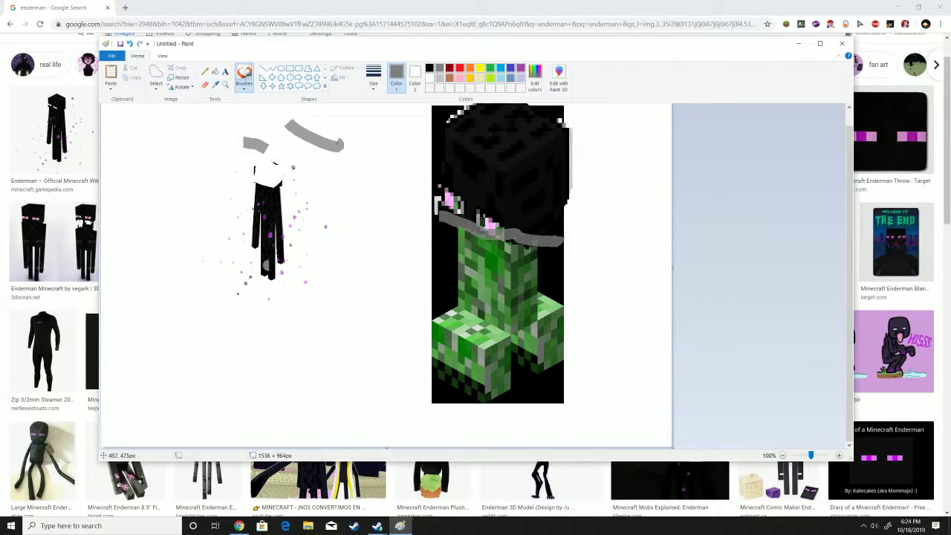
click(208, 185)
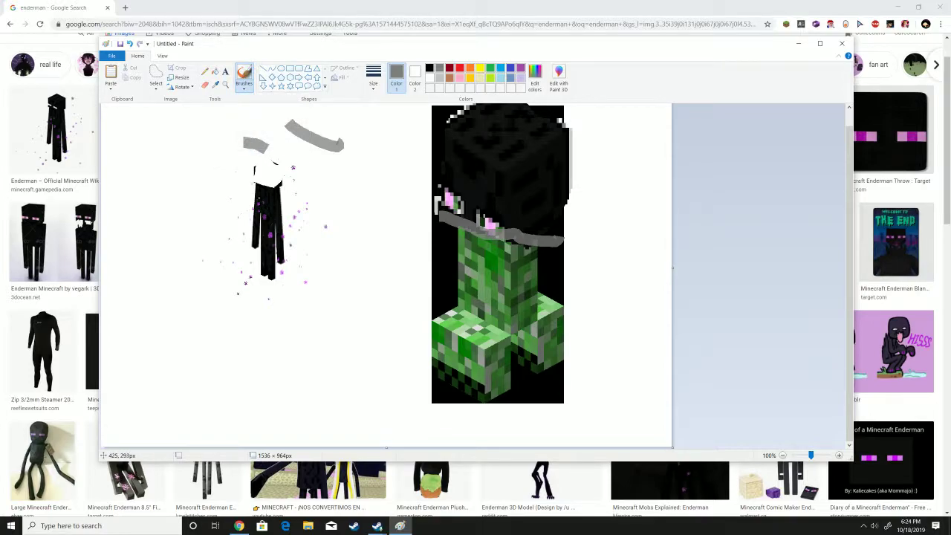
mouse_move(341, 270)
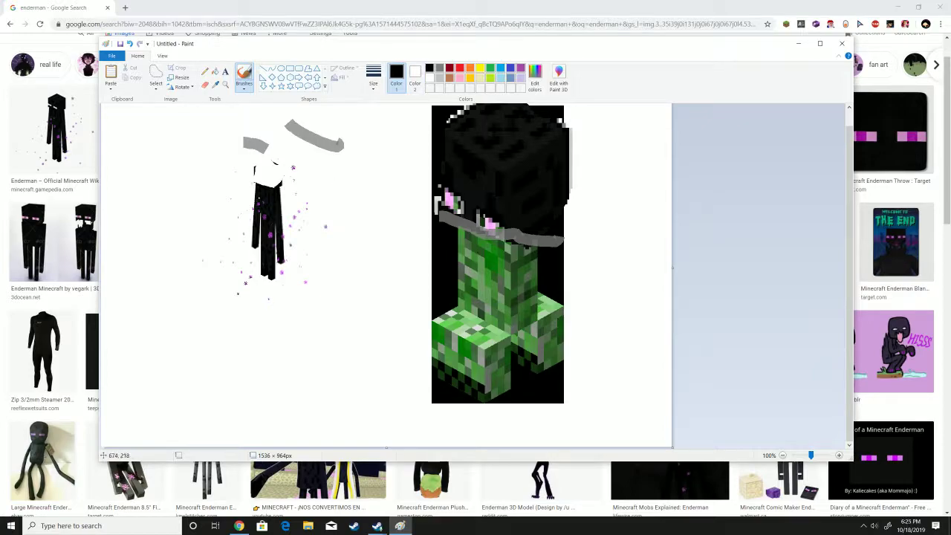
click(244, 77)
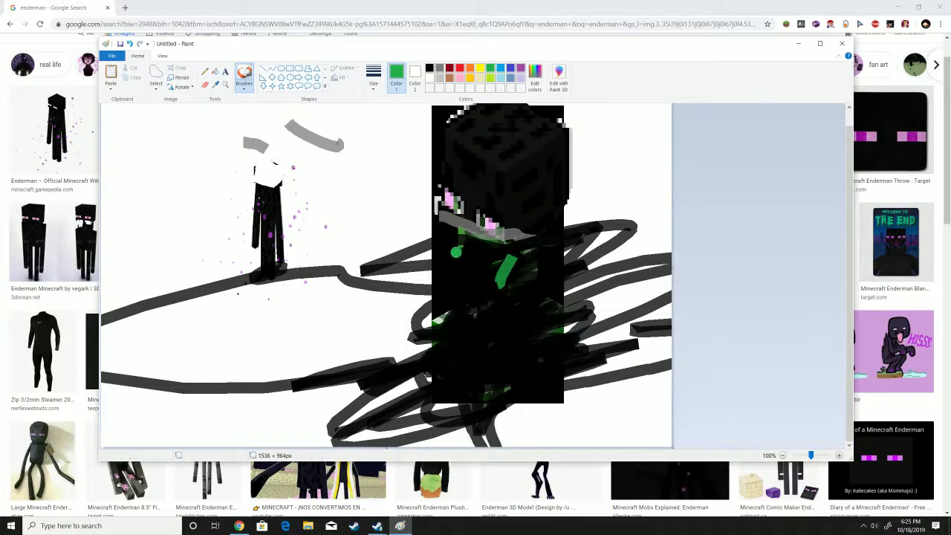
- Brush bright green marks across the blacked-out Creeper body below the Enderman head
drag(463, 267, 482, 342)
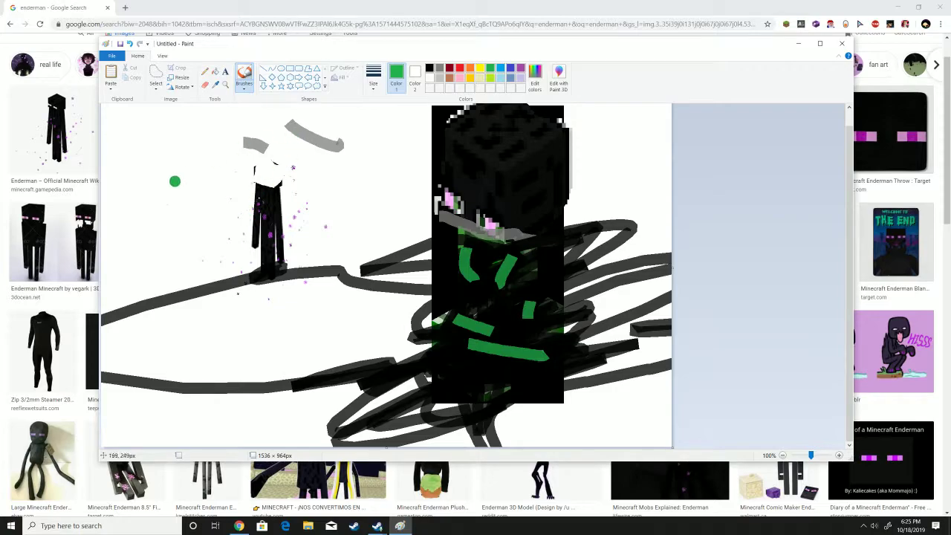
click(244, 74)
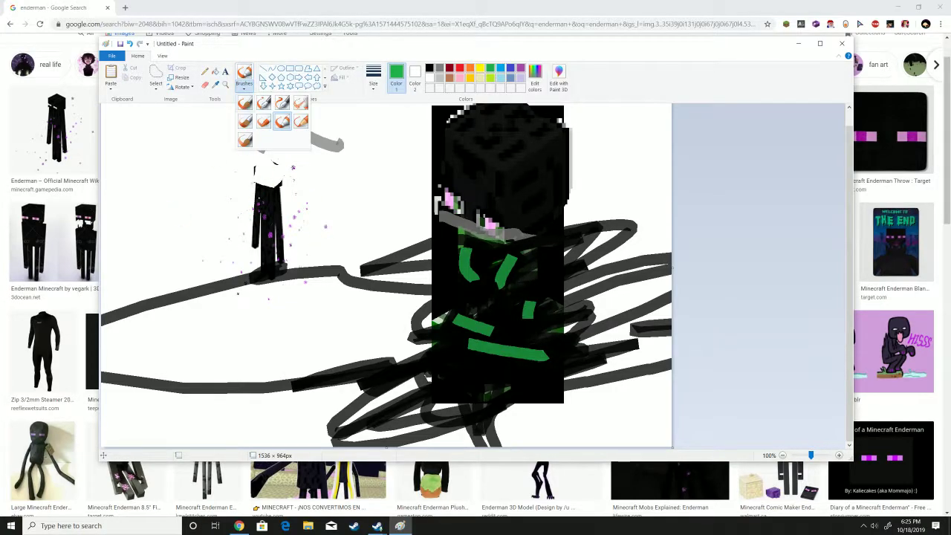